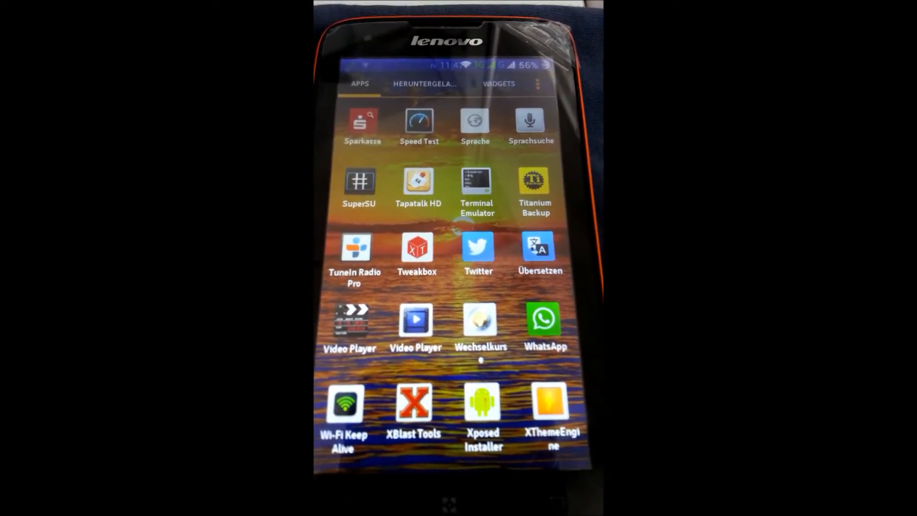
Launch Xposed Installer to show framework 2.1.4 active with app_process 34.
left_click(481, 403)
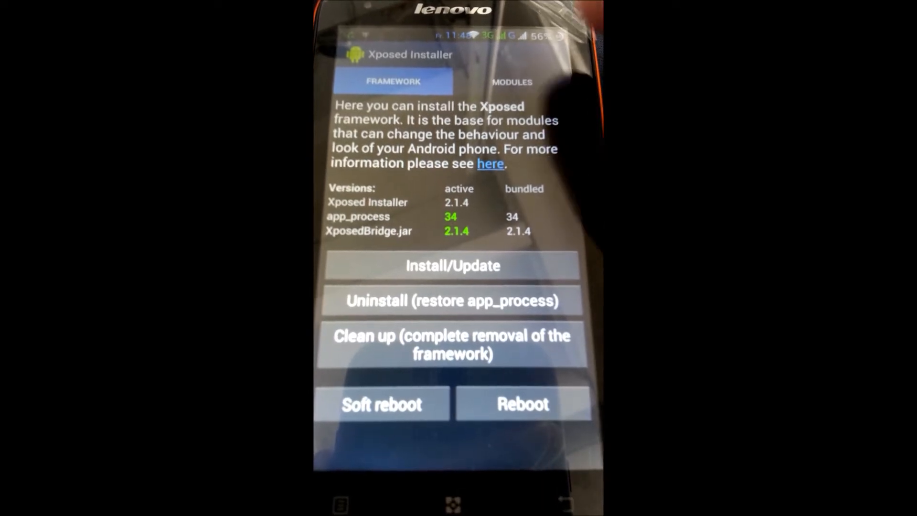
Launch the App Settings module and browse its installed-app list back to the top.
left_click(511, 81)
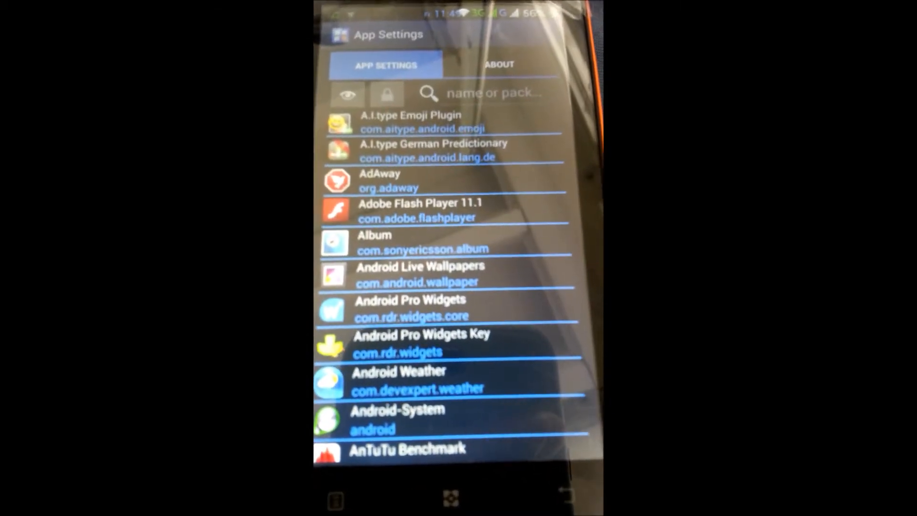
scroll("down", 3)
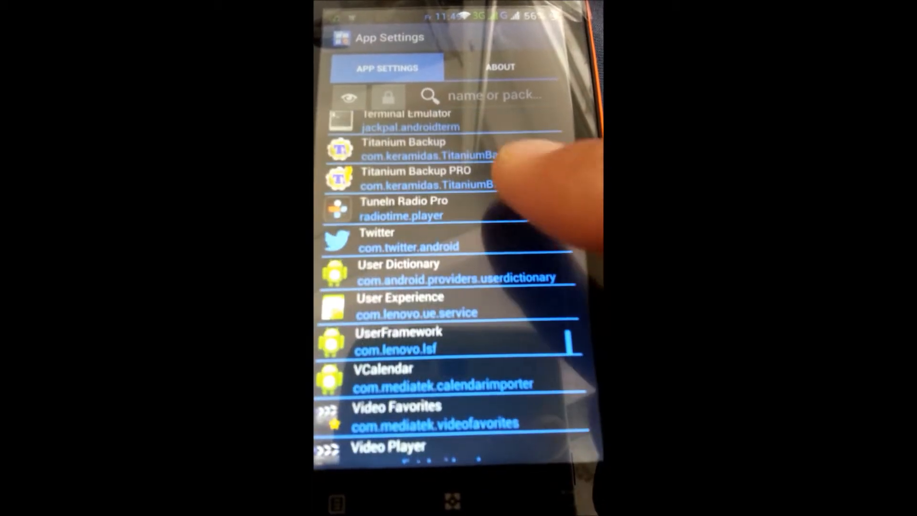
scroll("up", 3)
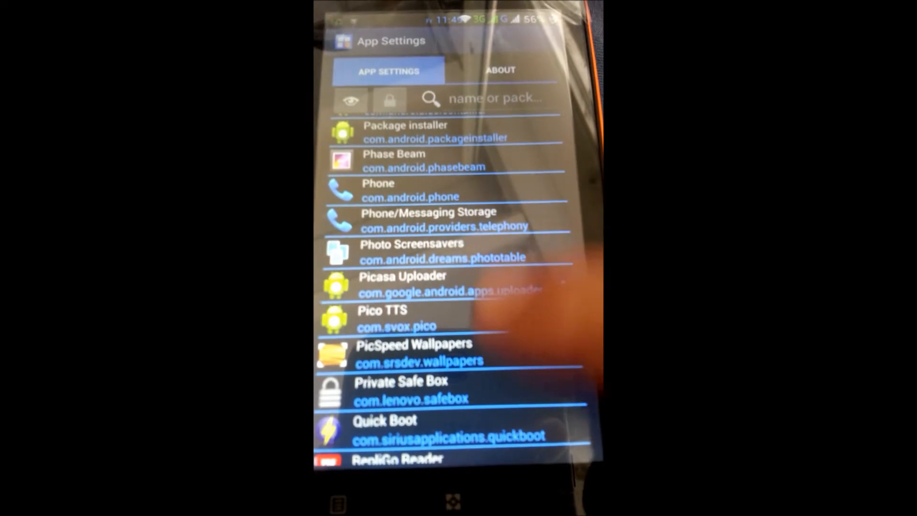
scroll("up", 3)
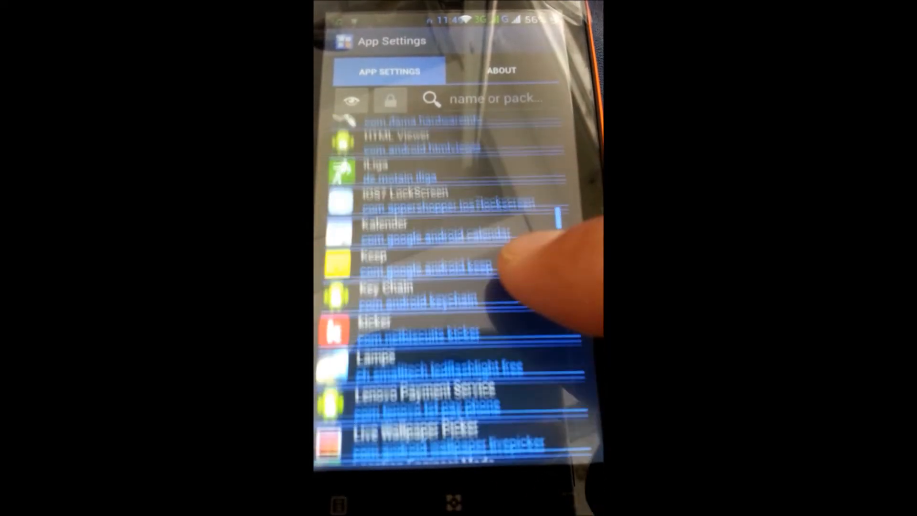
scroll("up", 3)
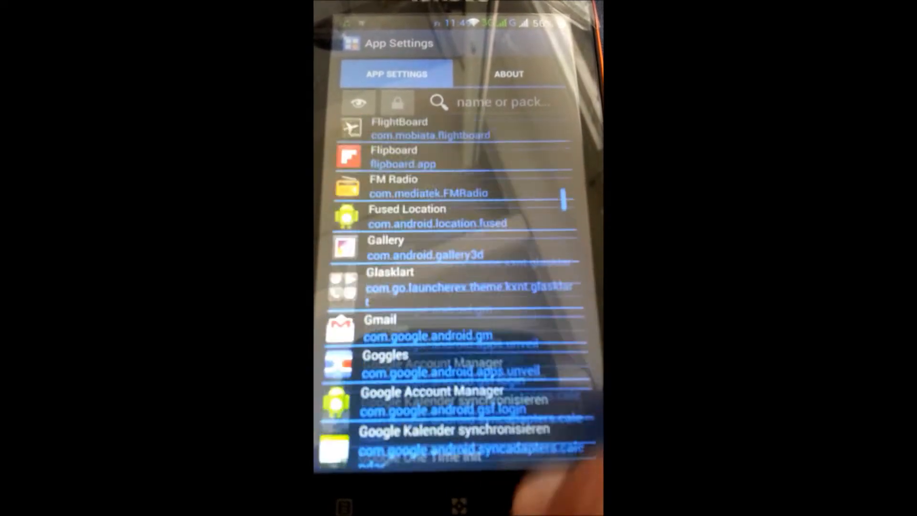
scroll("up", 3)
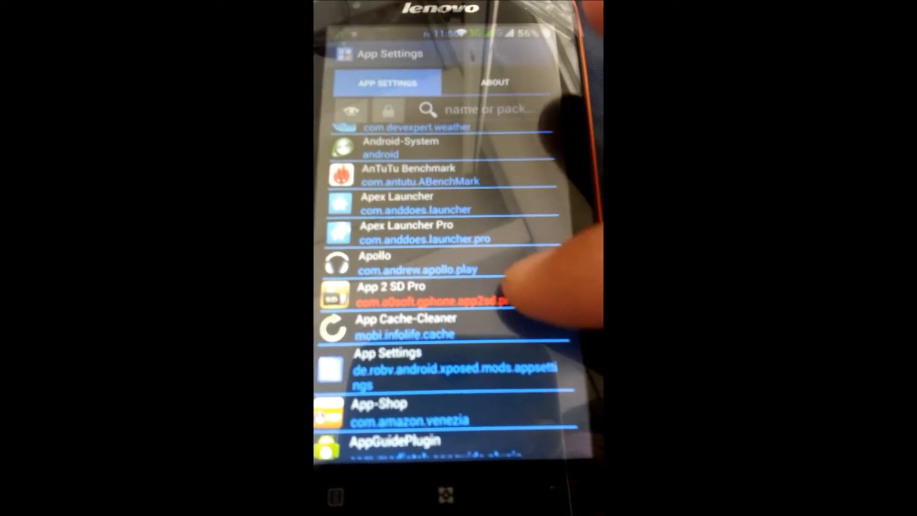
View App 2 SD Pro's per-app options and its Screen (dp) size choices.
left_click(409, 293)
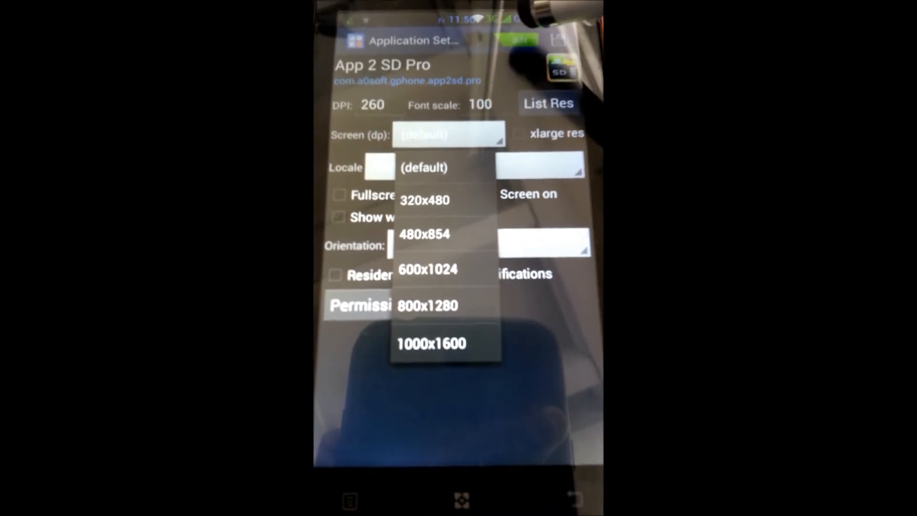
left_click(424, 168)
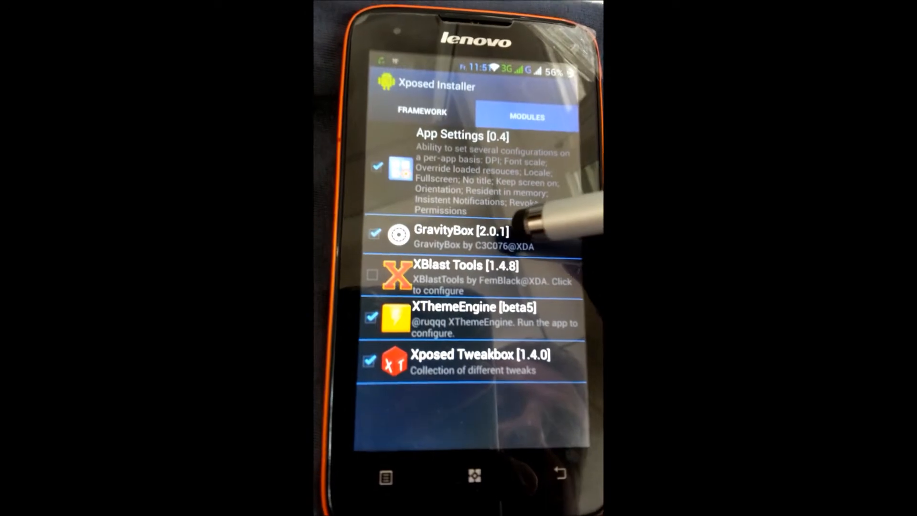
Launch GravityBox from the Modules tab to show its tweak categories.
left_click(474, 234)
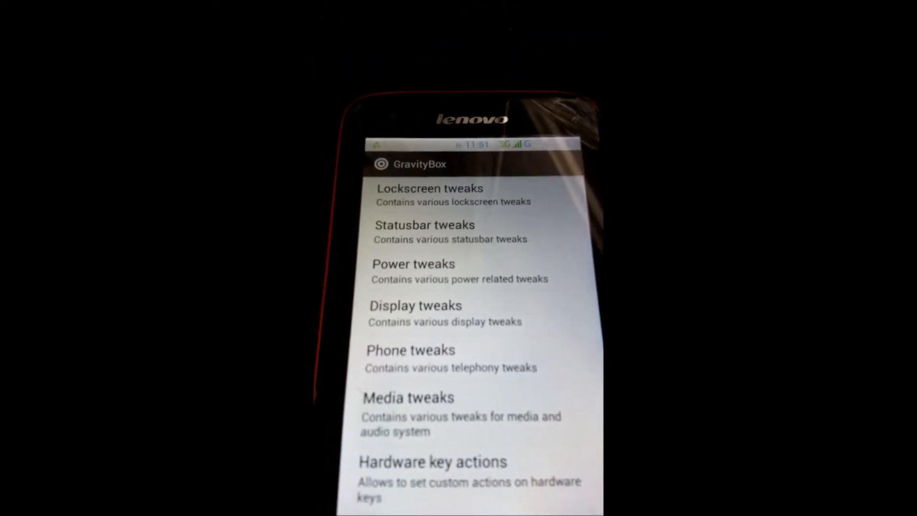
Browse GravityBox categories including Statusbar tweaks down to Engineering mode and About.
scroll("down", 3)
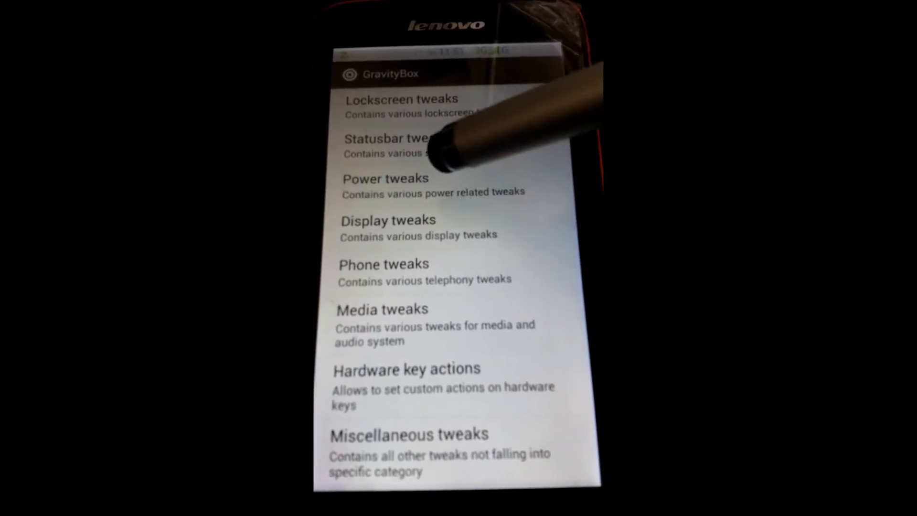
left_click(385, 179)
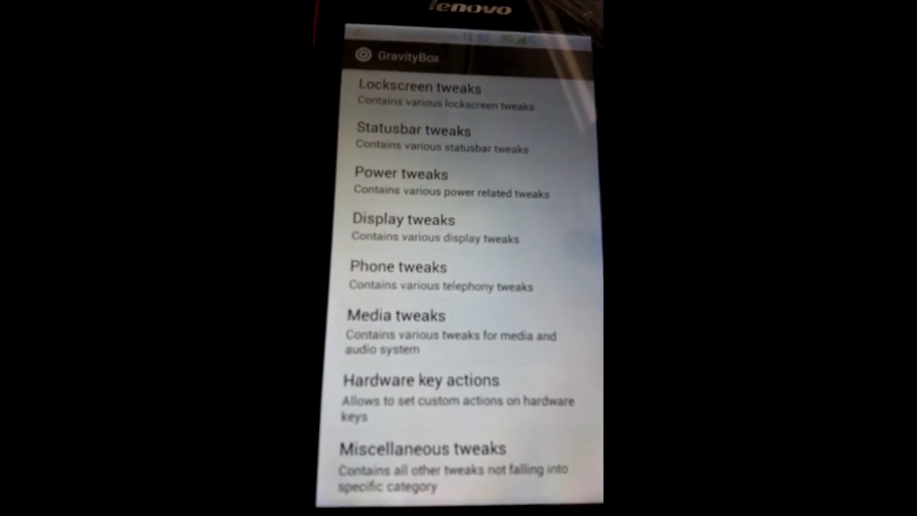
scroll("down", 3)
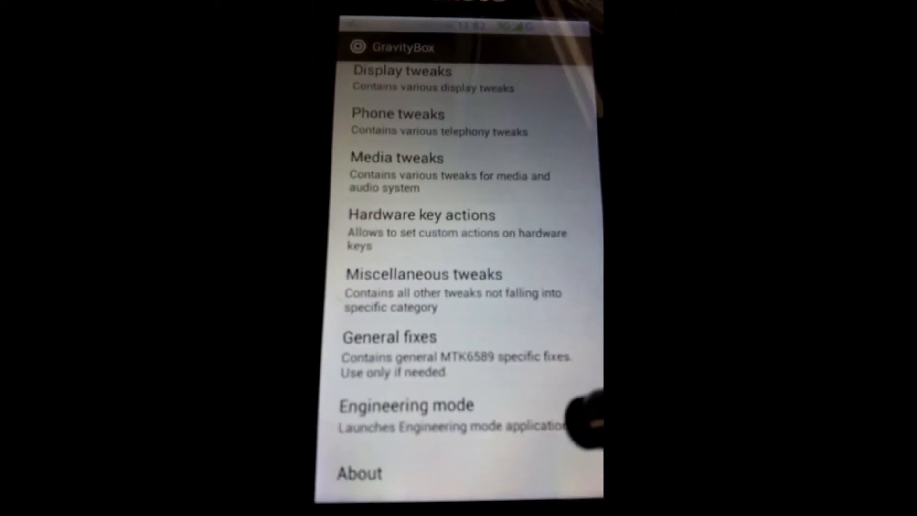
Launch Engineering mode to view its hardware tests, then leave it.
left_click(410, 415)
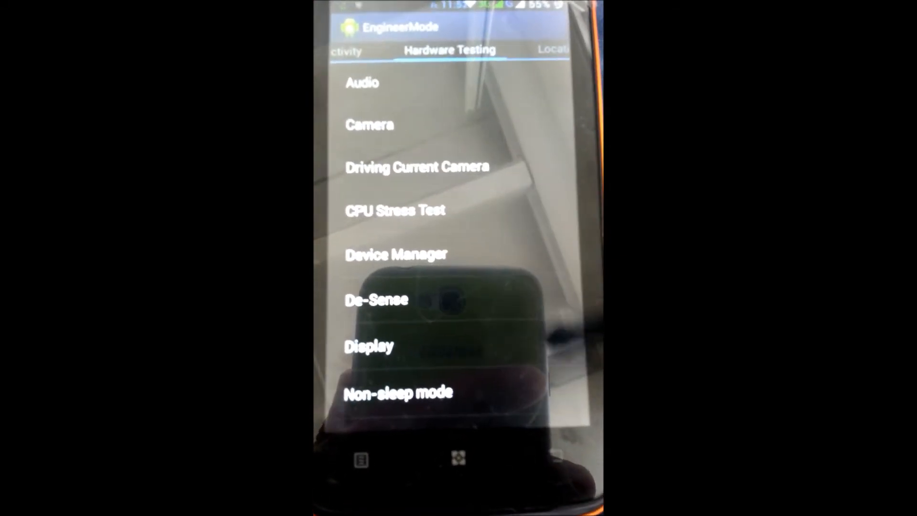
left_click(552, 50)
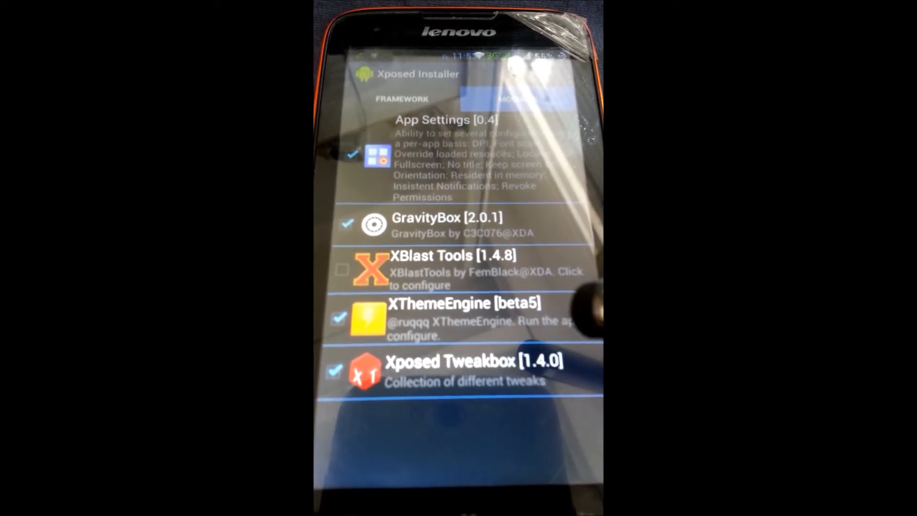
Leave Xposed Installer for the home screen's app folder with Quick Boot and Titanium.
left_click(444, 319)
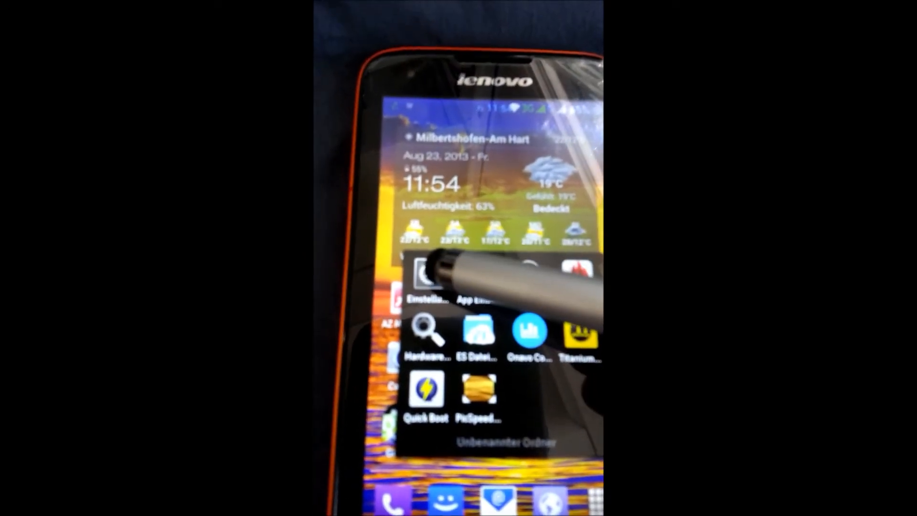
View Android Settings (Einstellungen) and its Gerät, Nutzer and Konten sections.
left_click(425, 284)
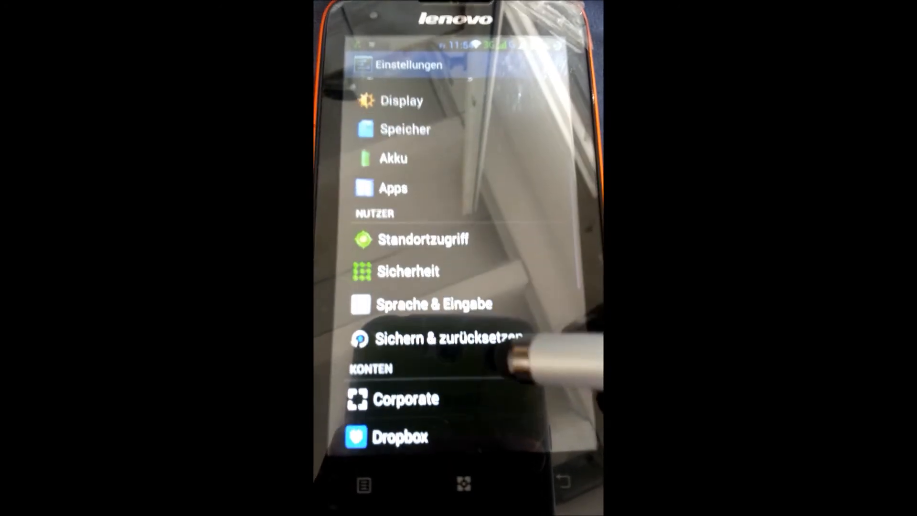
scroll("down", 3)
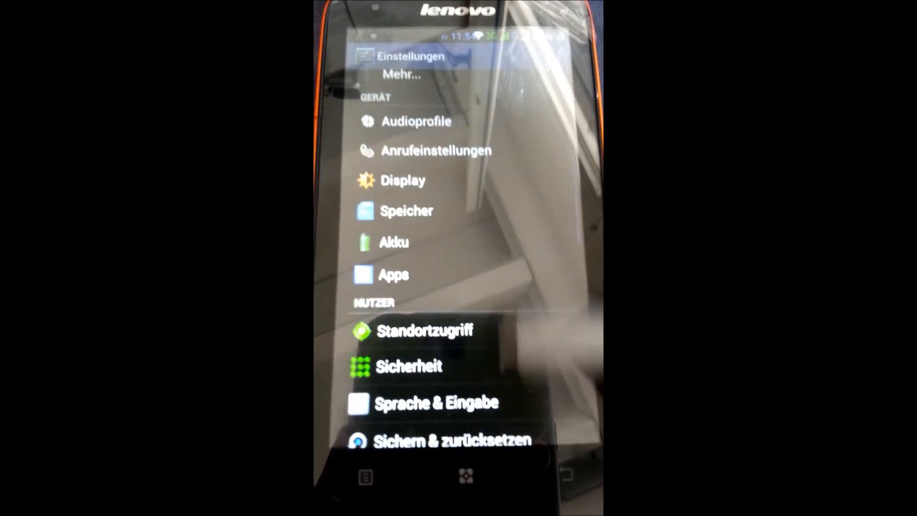
scroll("down", 3)
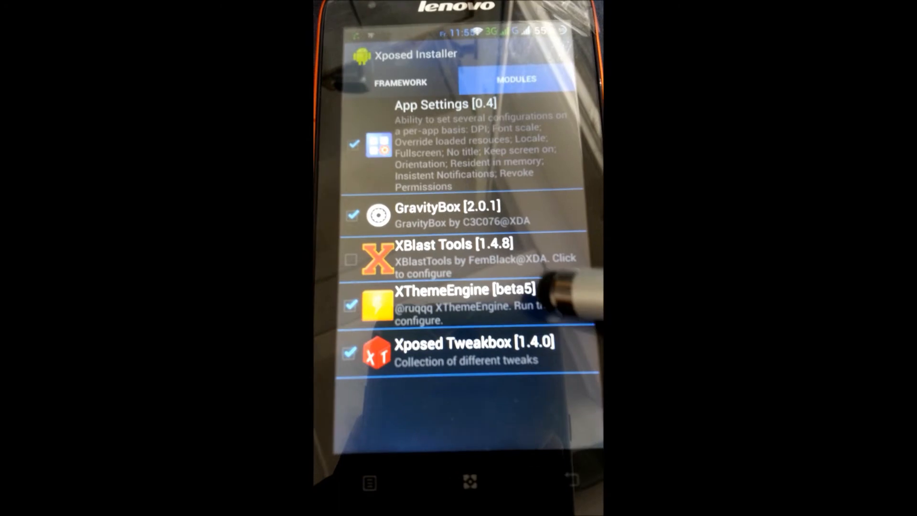
Choose the Xperia JB MIUI theme in XThemeEngine, start a soft reboot and cancel with Abbrechen.
left_click(444, 303)
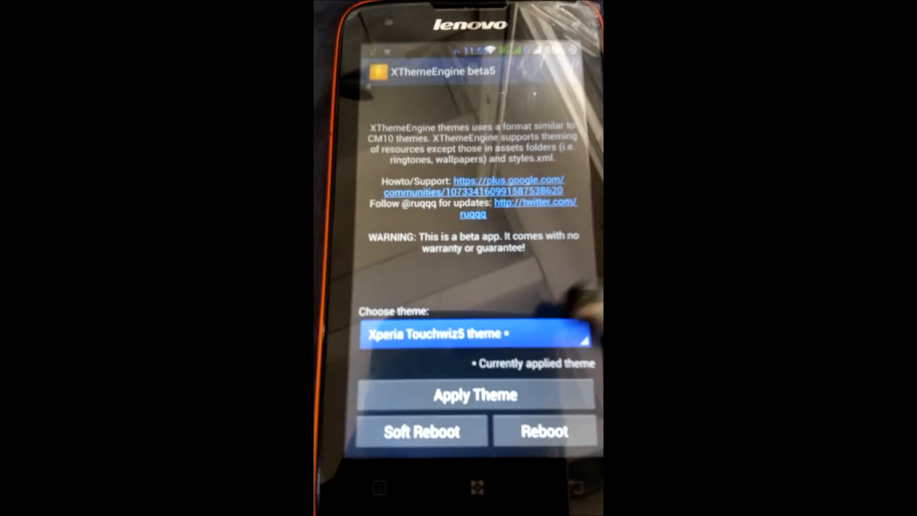
left_click(473, 333)
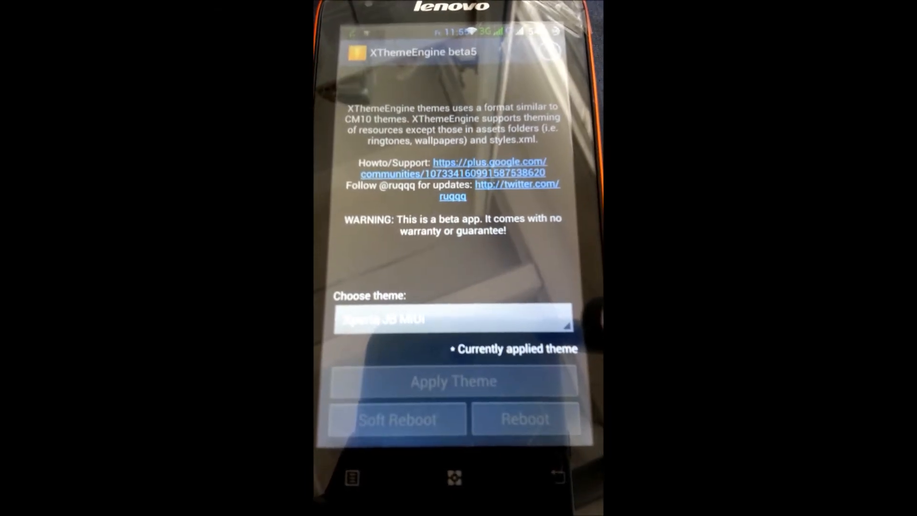
left_click(397, 418)
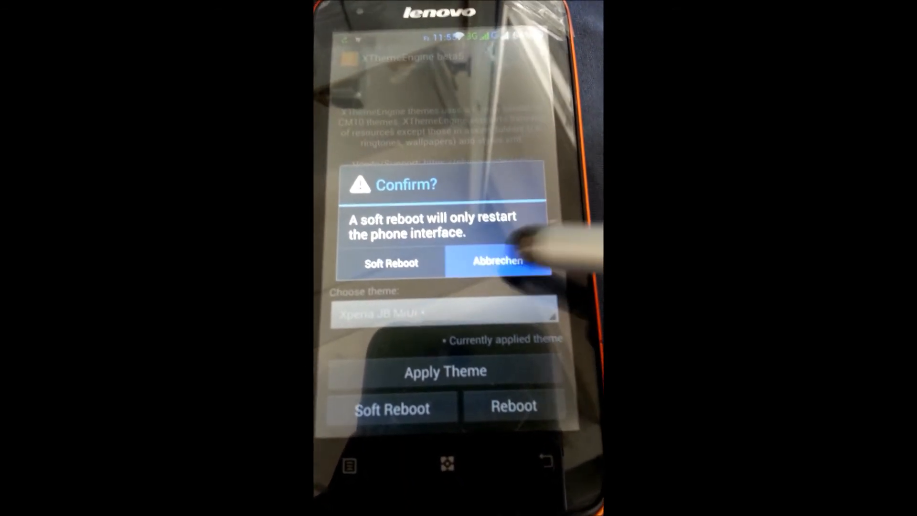
left_click(497, 261)
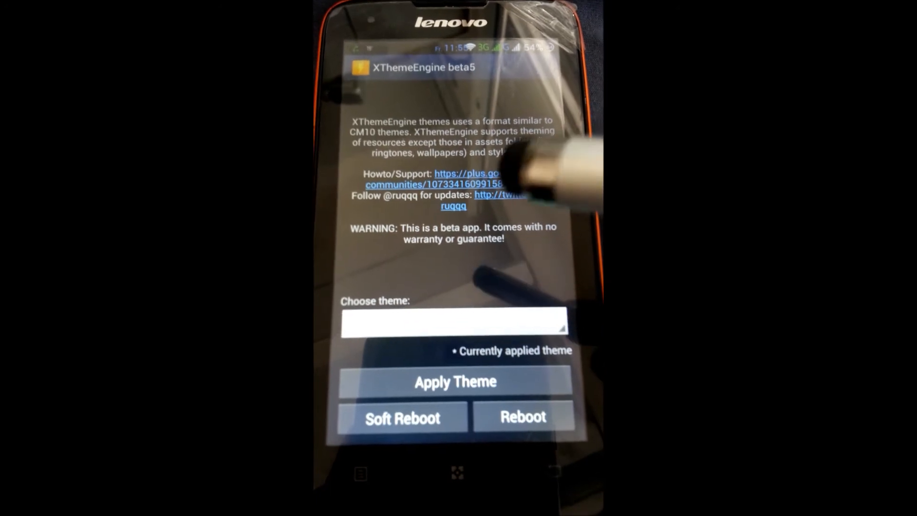